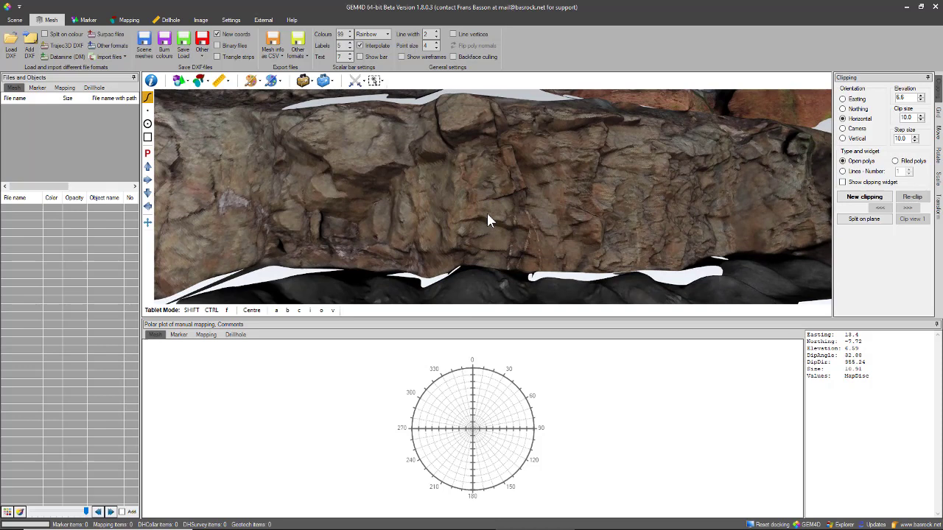
mouse_move(403, 193)
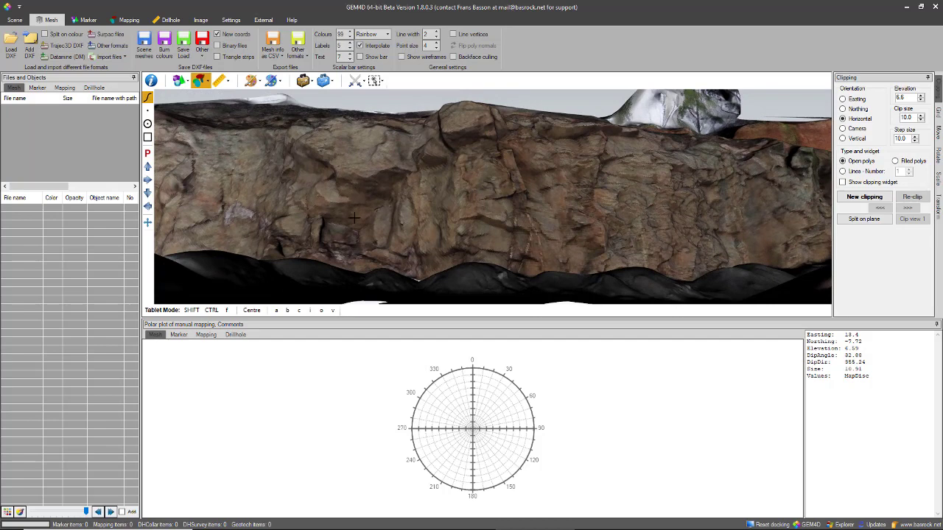
Draw two discontinuity discs on the rock face so their poles plot on the stereonet
left_click_drag(356, 218, 374, 180)
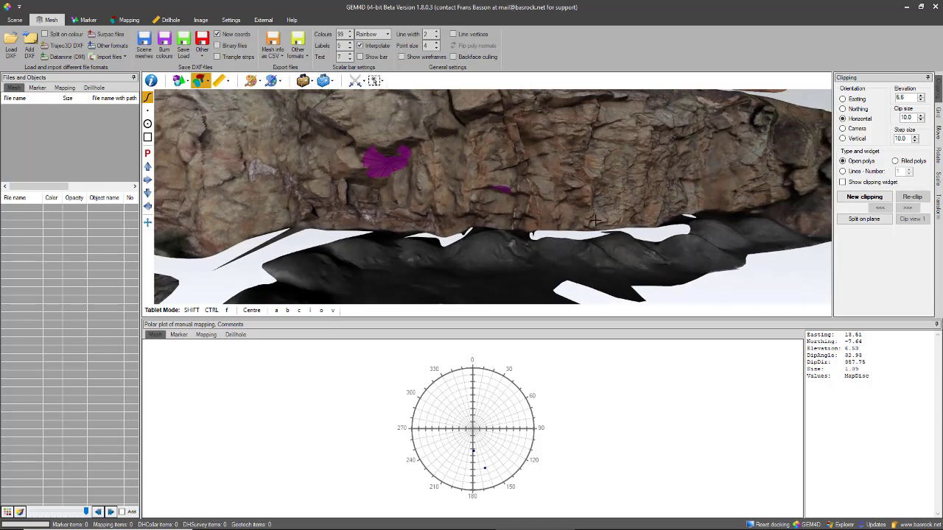
left_click_drag(494, 199, 493, 243)
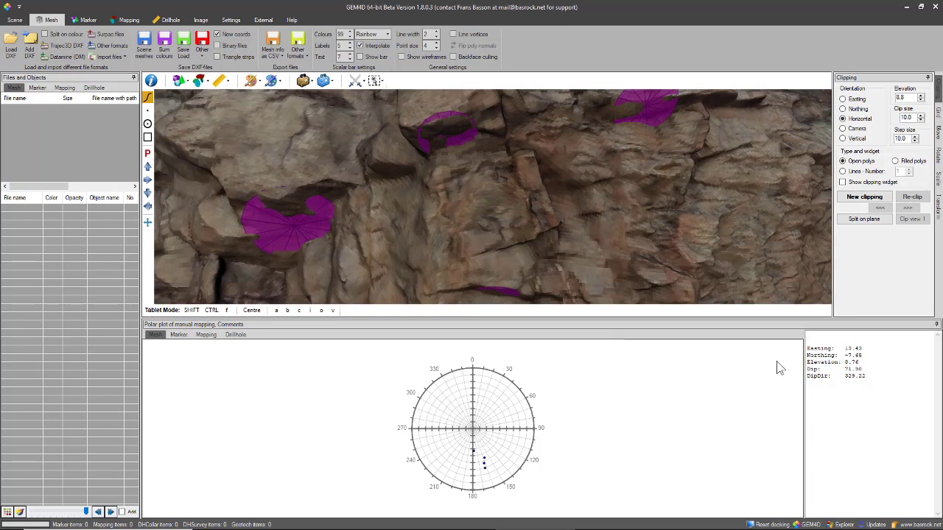
mouse_move(869, 362)
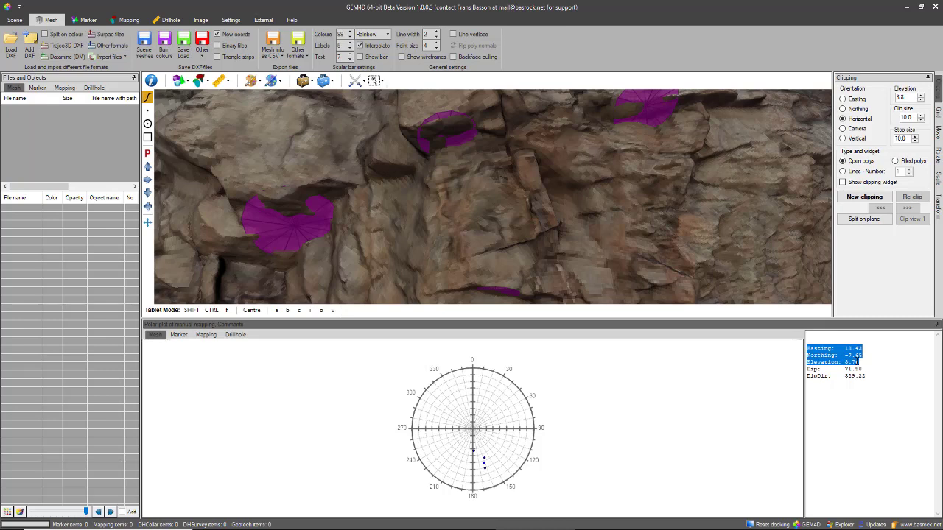
mouse_move(765, 492)
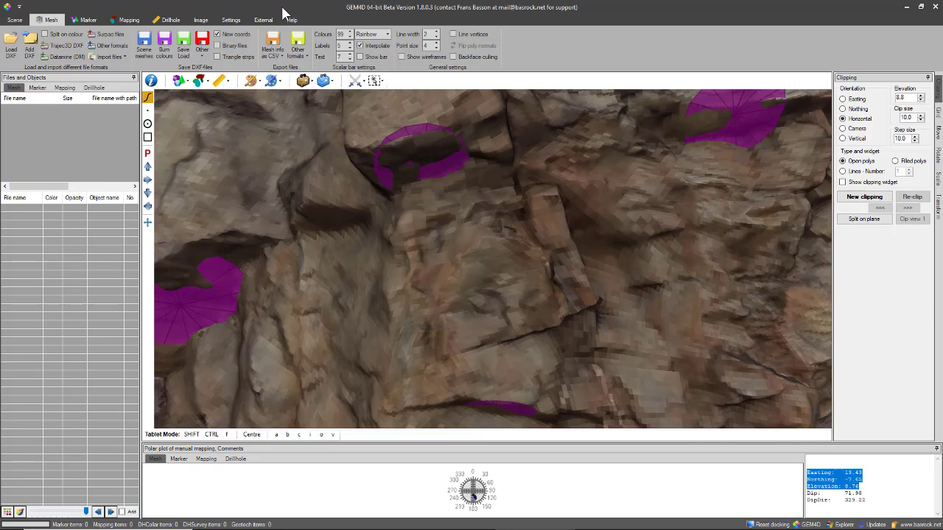
Hide the rock imagery and convert all mapping discs to DXF
left_click(201, 19)
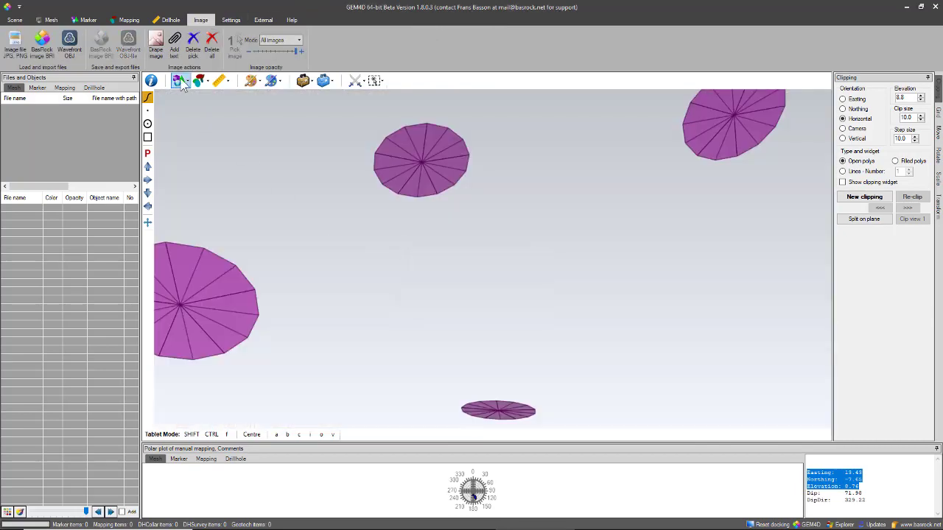
left_click(179, 80)
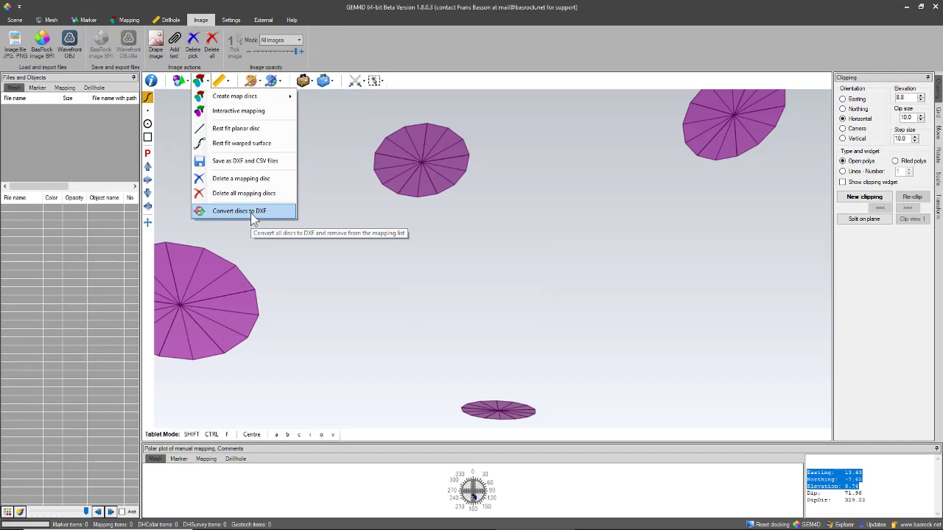
left_click(238, 211)
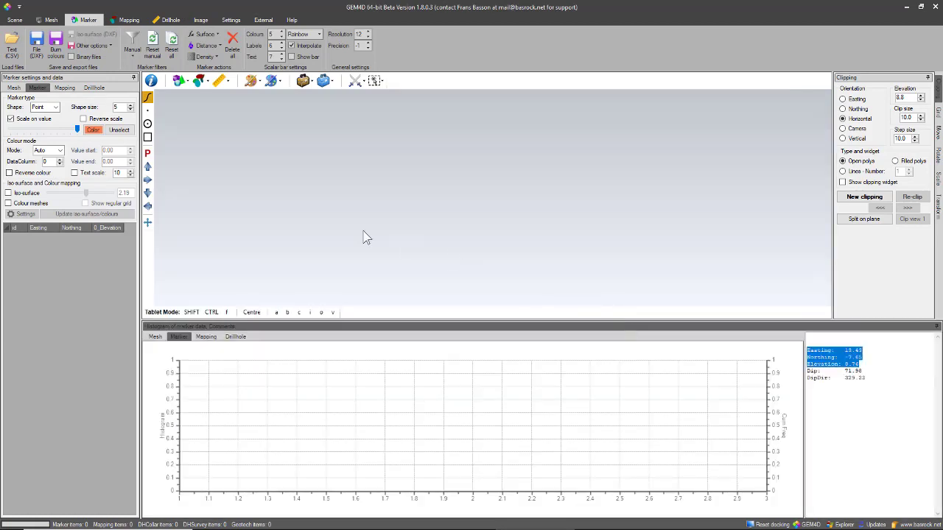
Load a 40-point CSV as markers, colour by data columns 2, 5, 3 and 2, then delete all
left_click(11, 46)
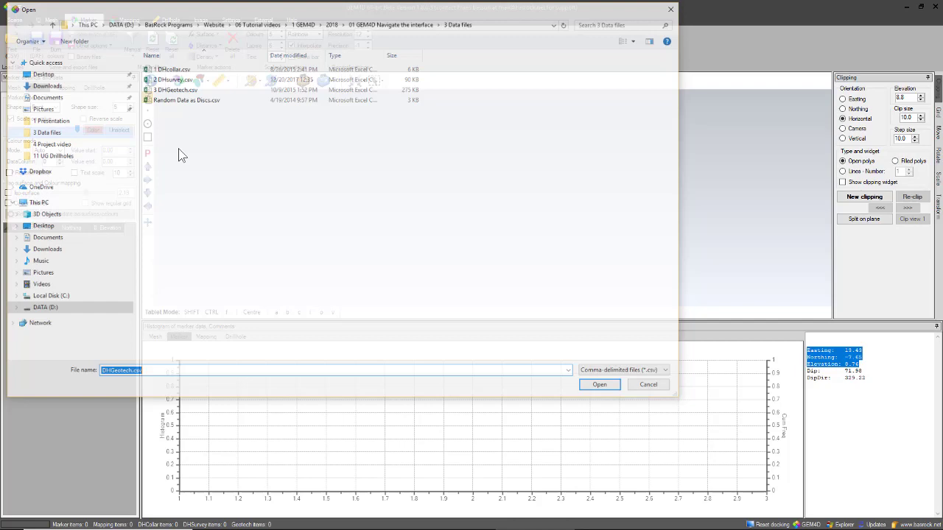
left_click(598, 384)
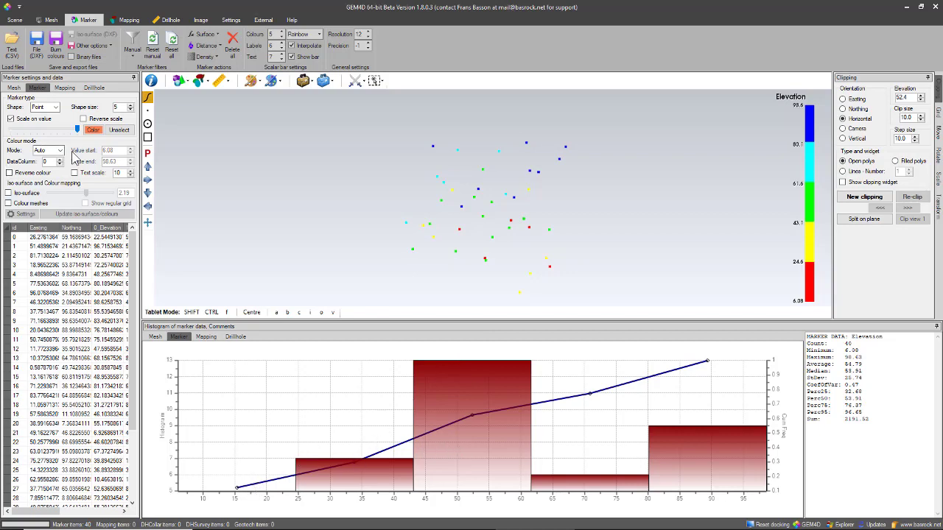
left_click(59, 162)
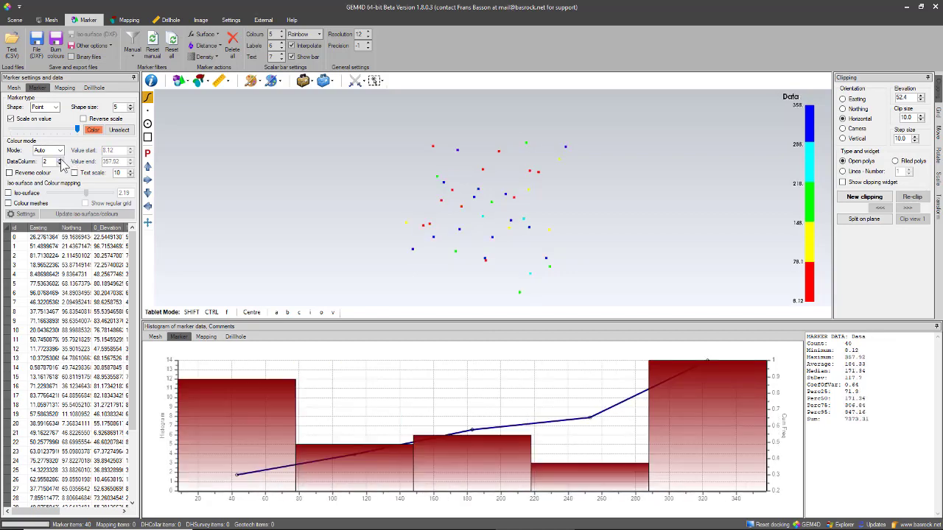
left_click(60, 162)
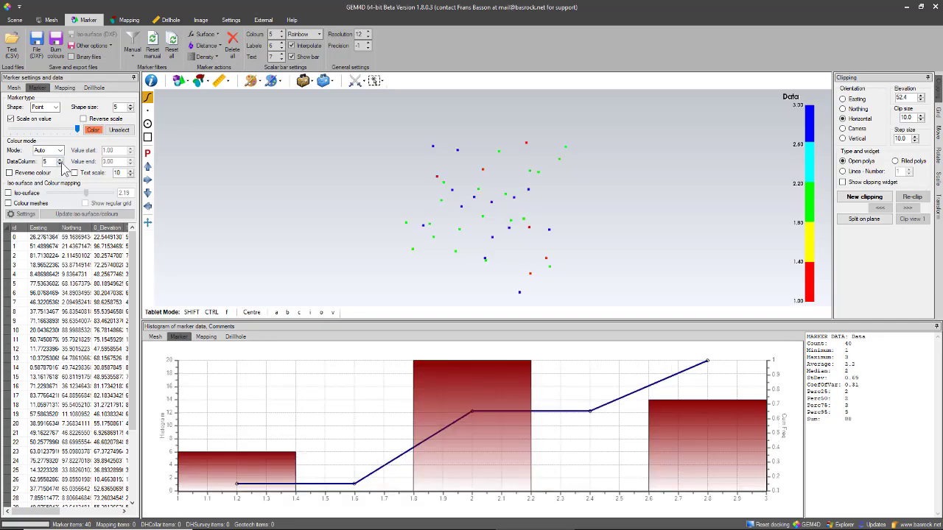
left_click(60, 161)
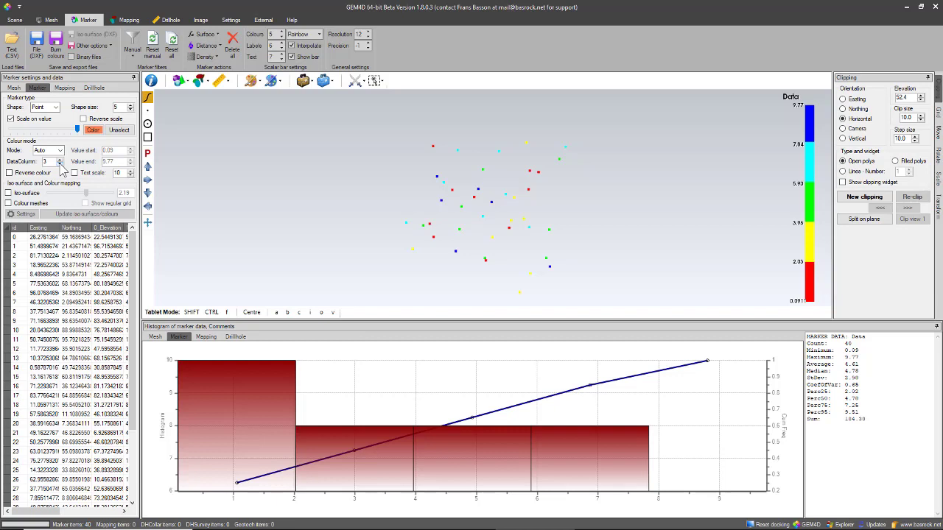
left_click(58, 164)
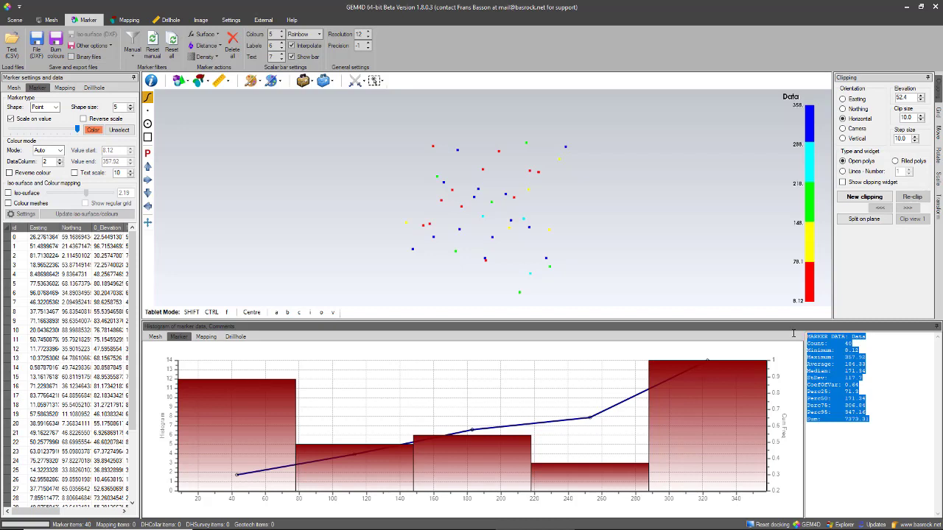
mouse_move(796, 339)
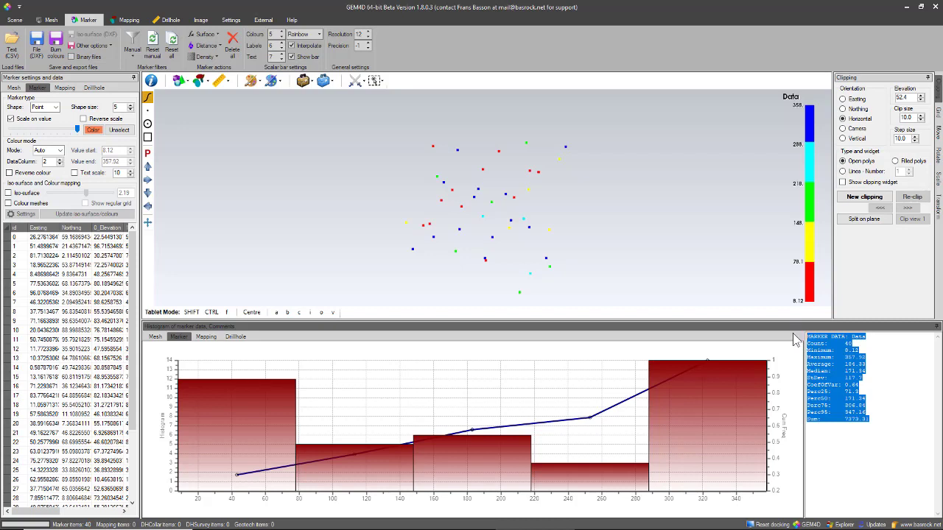
mouse_move(594, 252)
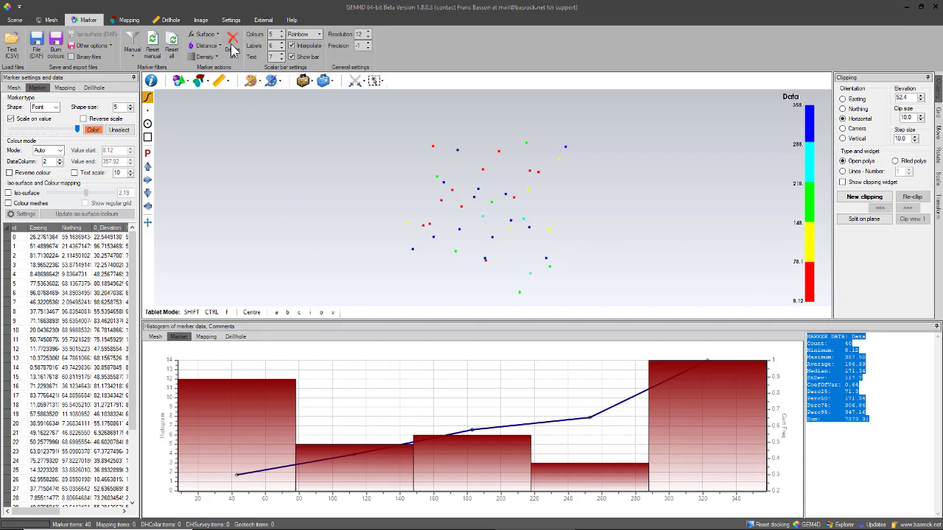
left_click(233, 45)
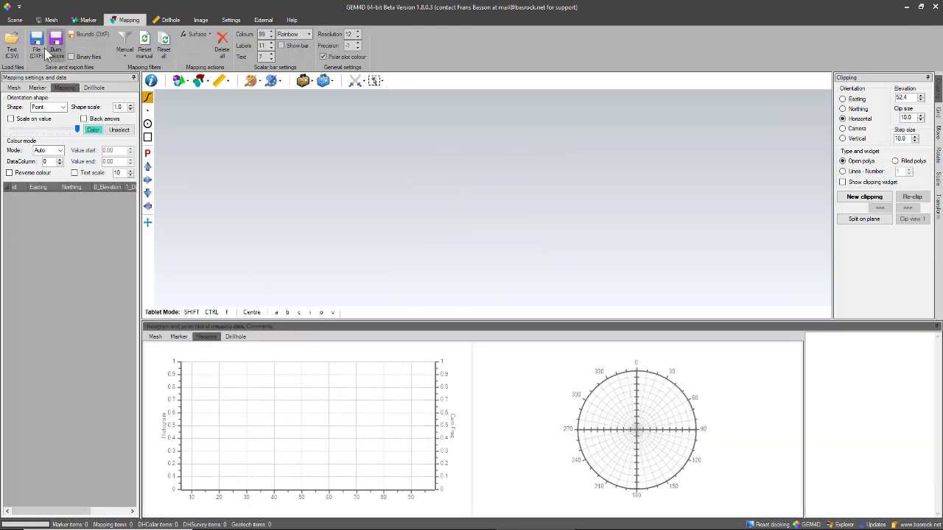
Load the 40-point CSV as mapping data, then delete all of it and confirm
left_click(35, 44)
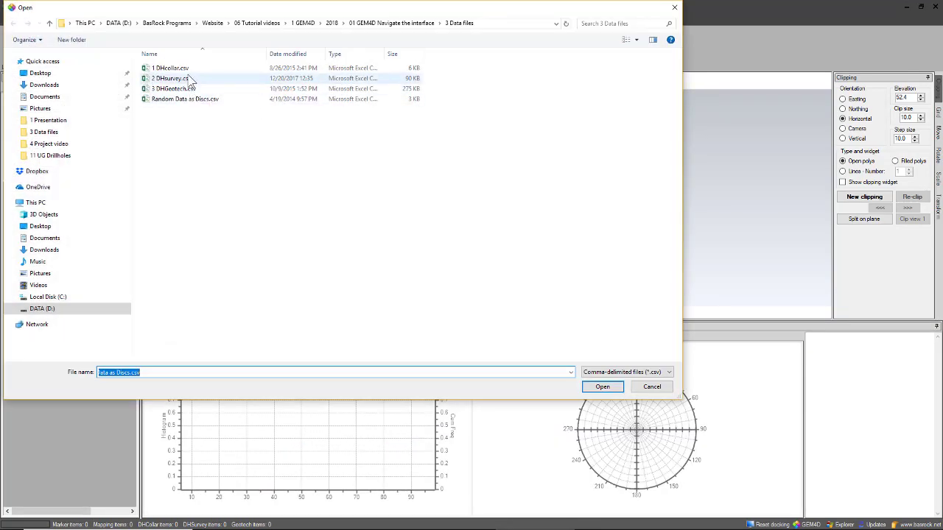
left_click(602, 386)
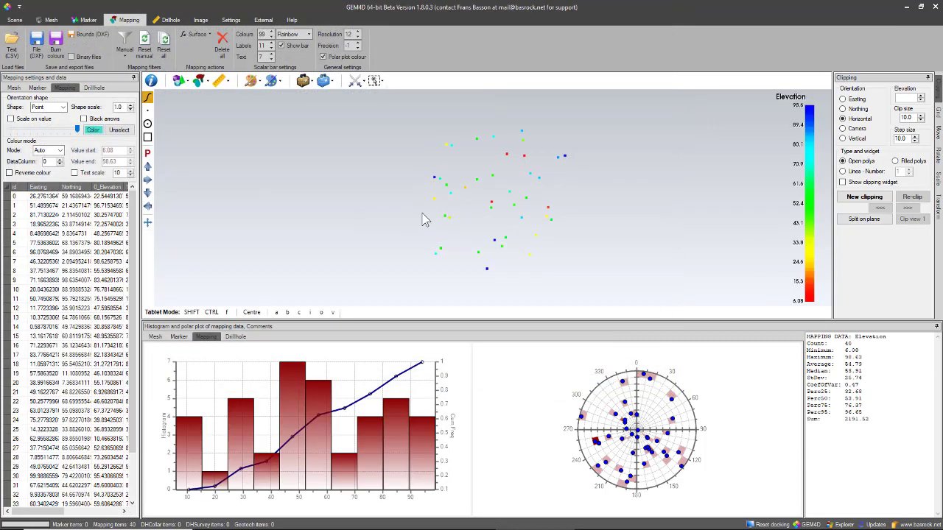
mouse_move(412, 344)
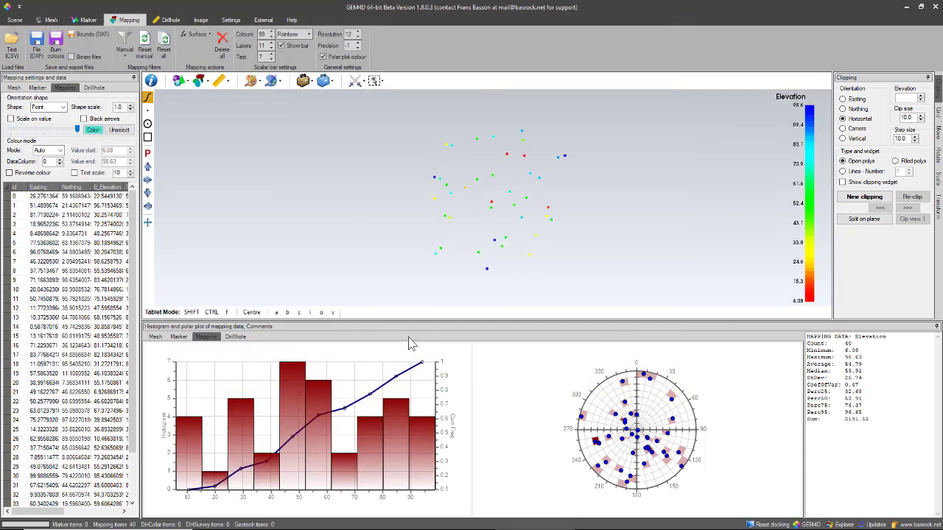
mouse_move(232, 444)
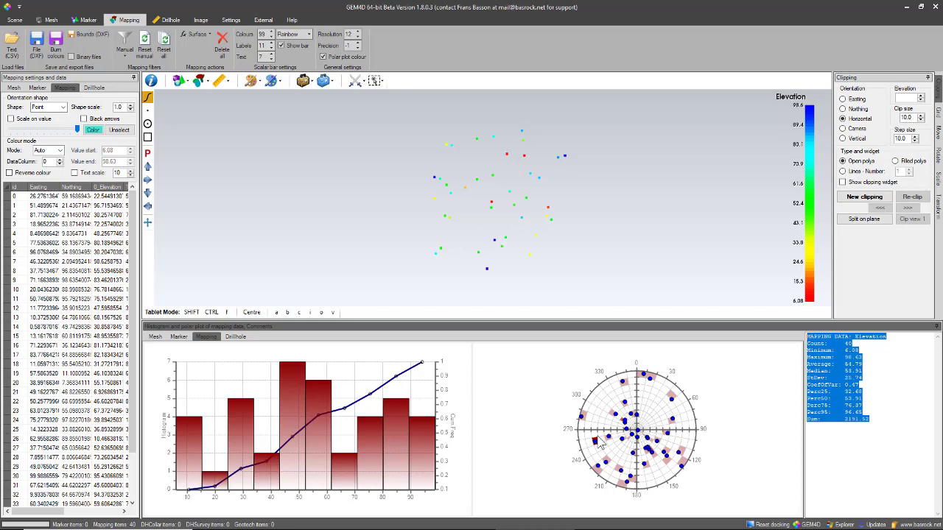
mouse_move(310, 118)
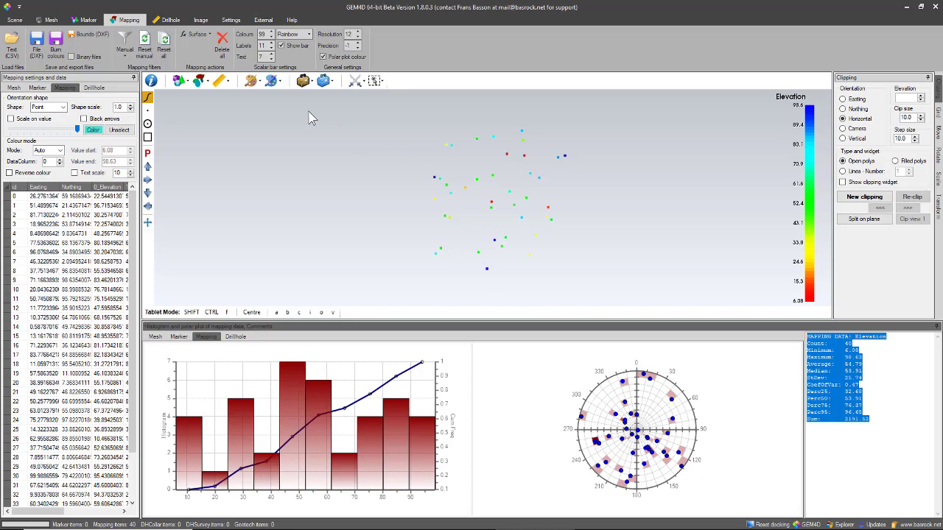
left_click(221, 46)
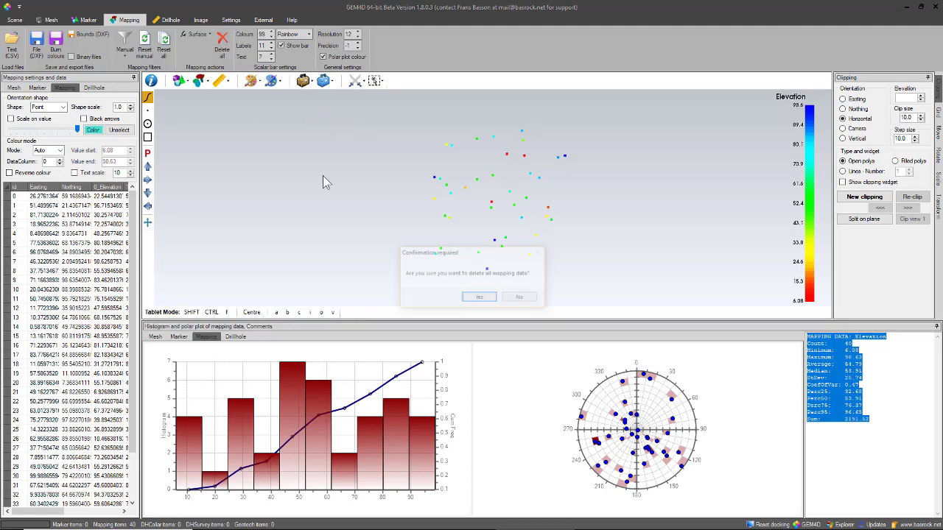
left_click(479, 296)
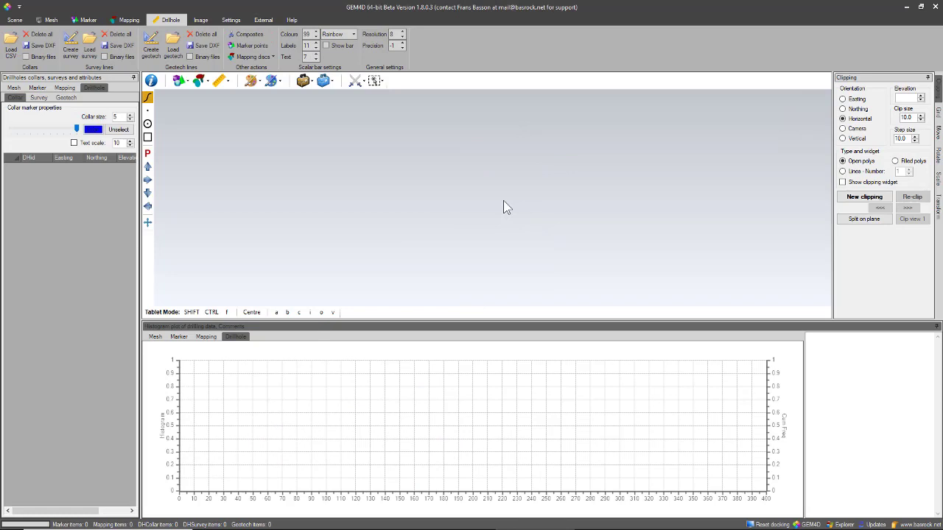
Switch between the Geotech and Survey line display settings in the drillhole panel
left_click(66, 97)
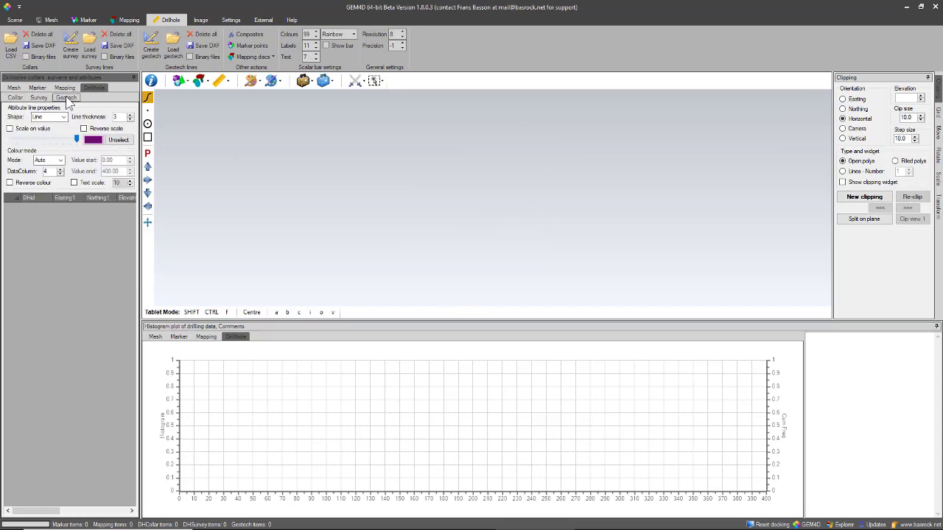
left_click(39, 97)
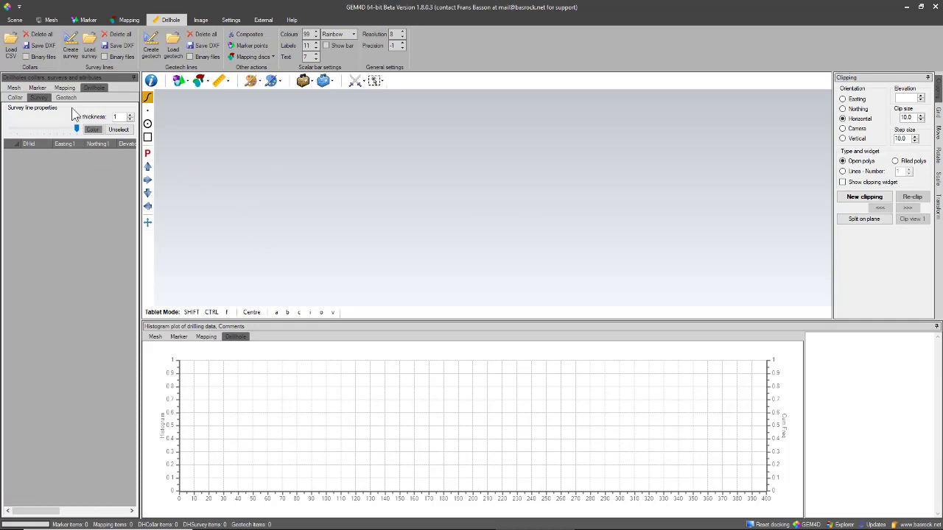
left_click(65, 97)
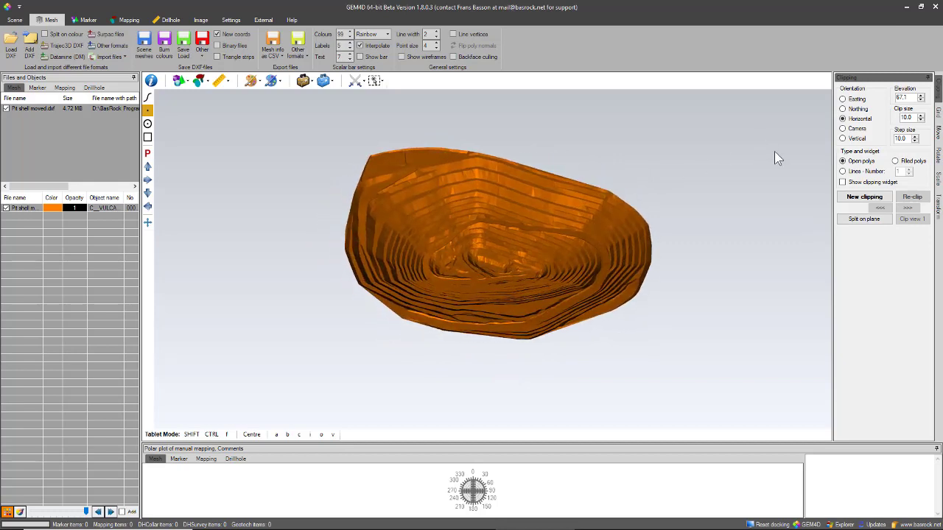
Clip the pit shell horizontally, show the section as lines, then exit clipping
left_click(863, 197)
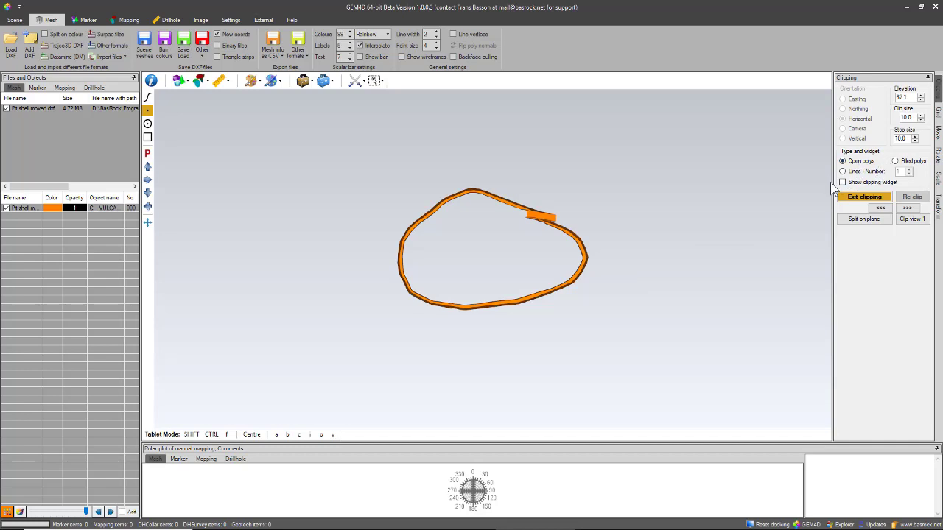
left_click(843, 171)
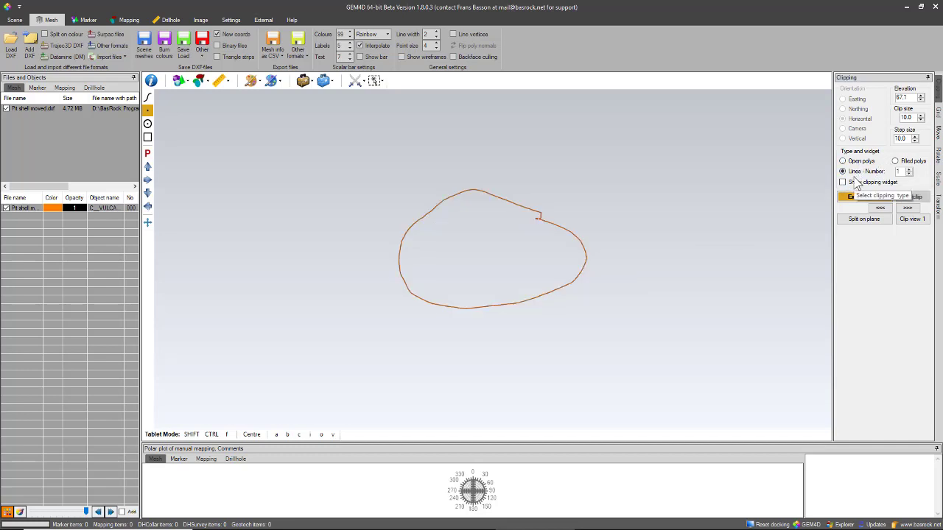
left_click(864, 196)
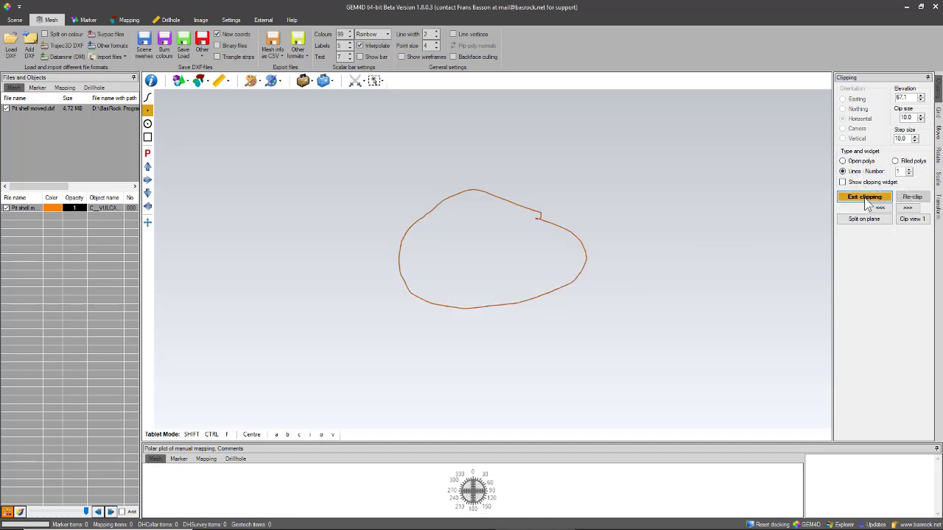
left_click(863, 197)
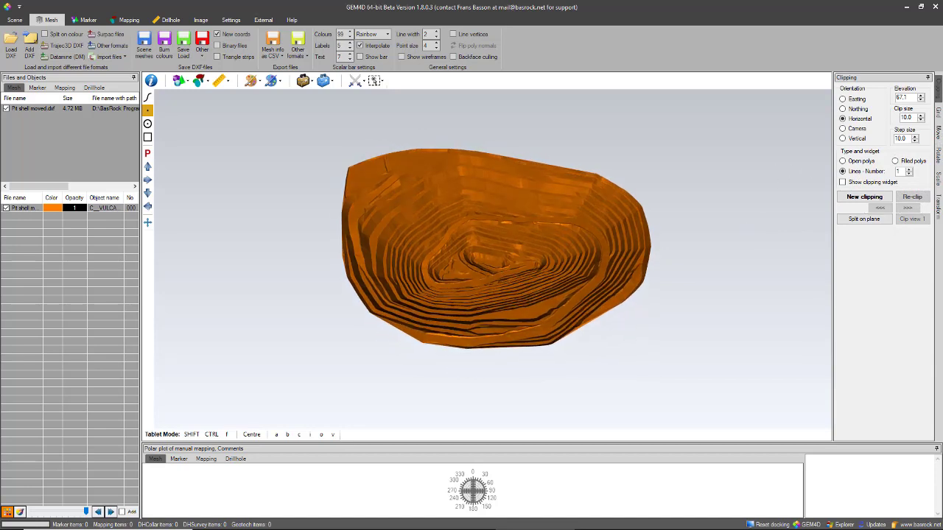
left_click(936, 103)
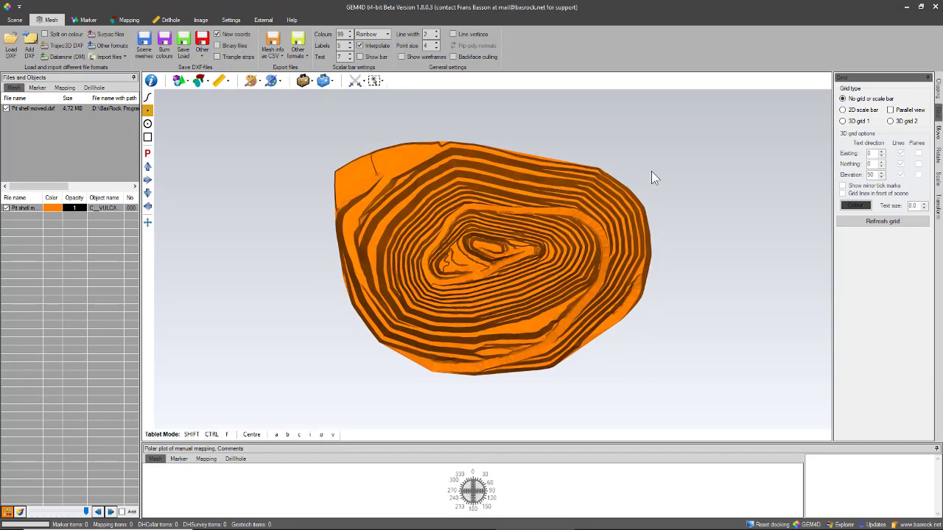
mouse_move(858, 120)
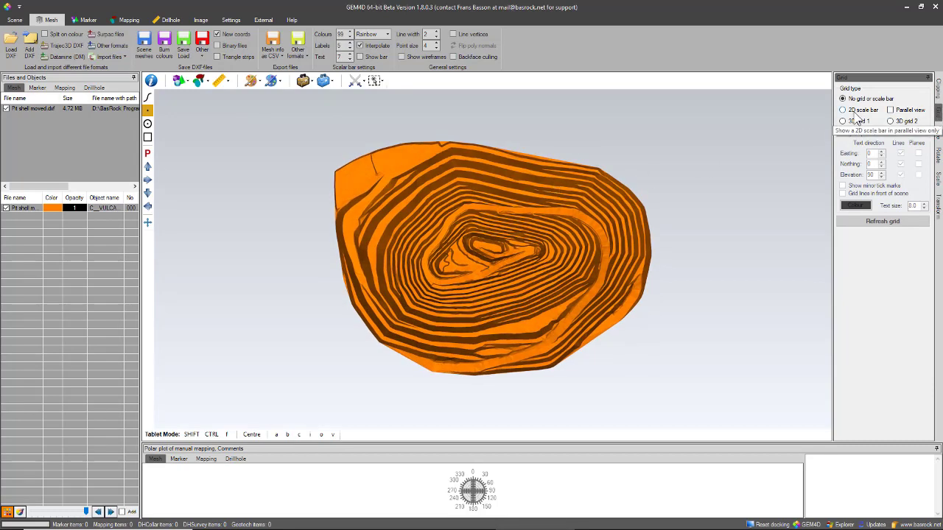
Show a 2D scale bar, then switch to 3D grid 1 with Easting/Elevation labels
left_click(843, 110)
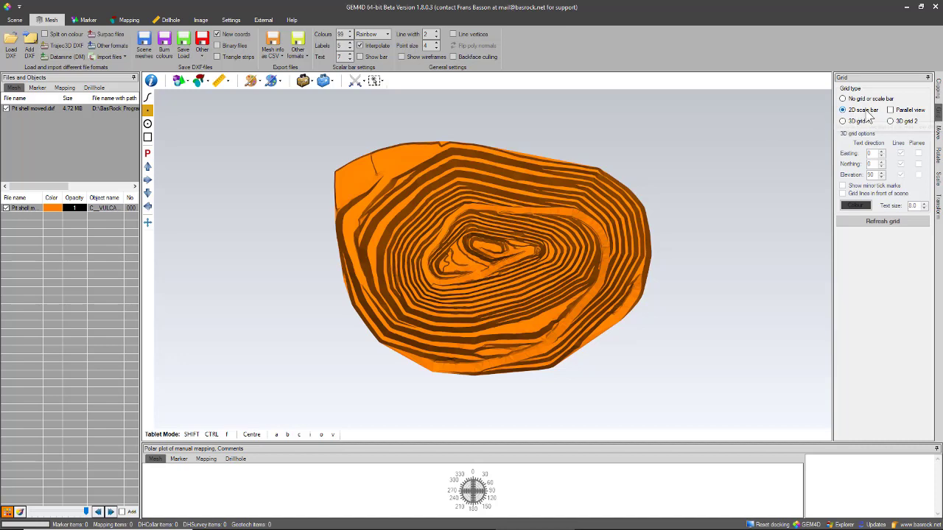
mouse_move(910, 110)
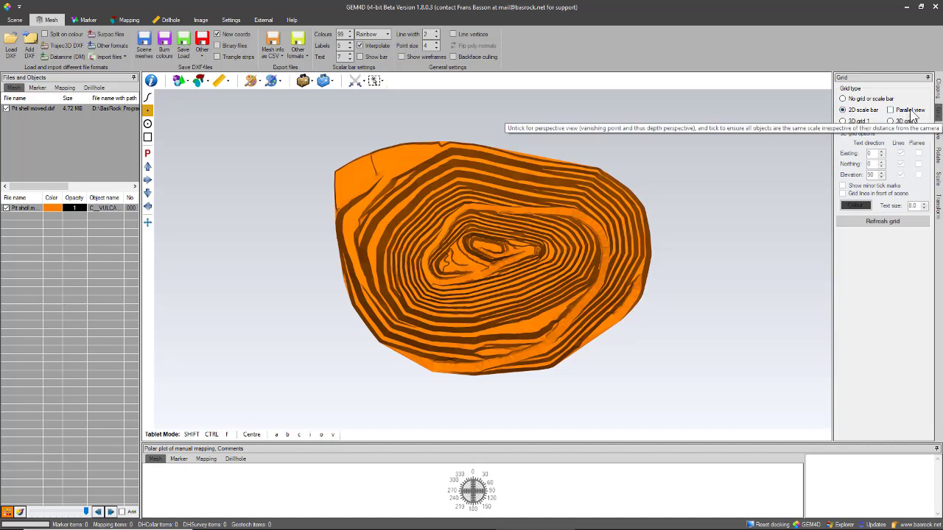
left_click(890, 109)
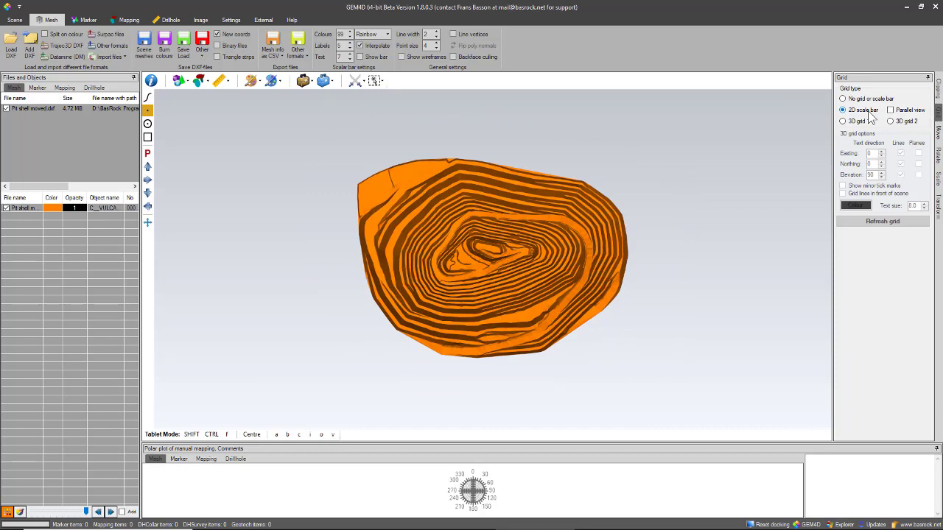
left_click(843, 121)
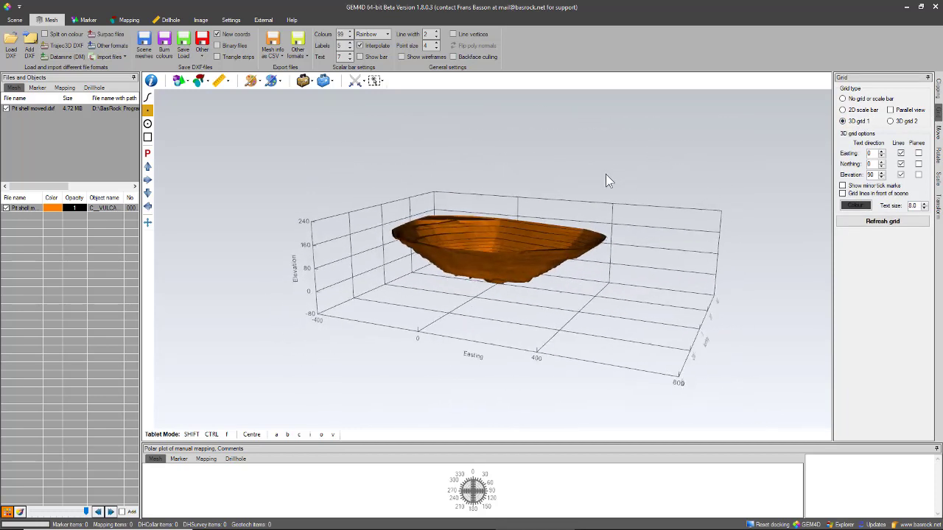
left_click(889, 121)
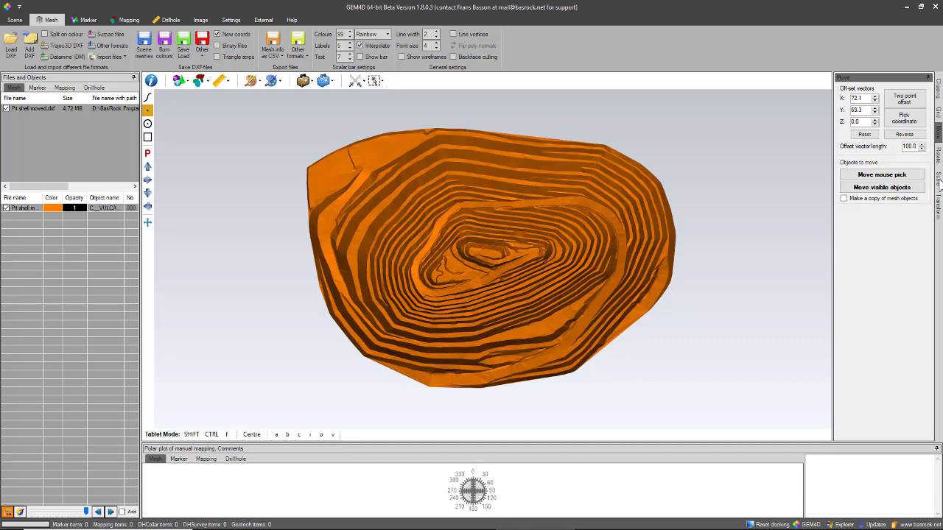
mouse_move(626, 317)
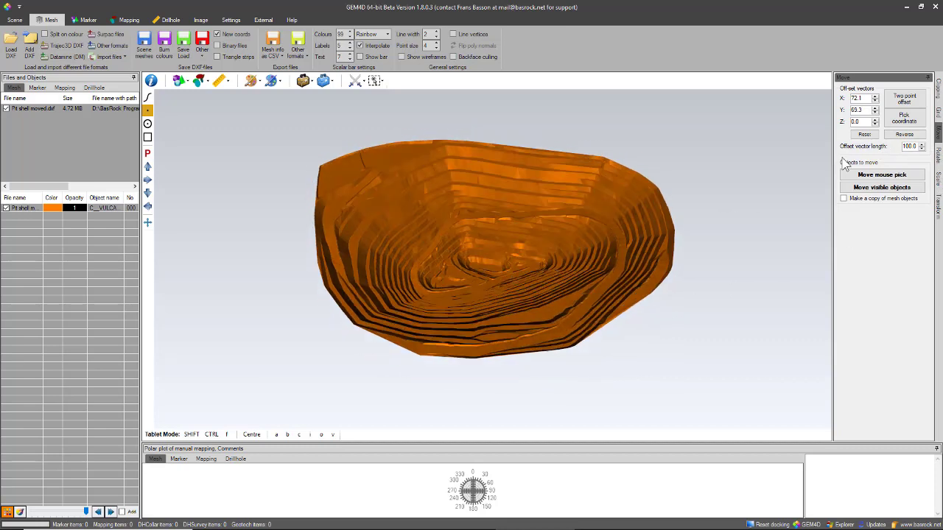
mouse_move(904, 98)
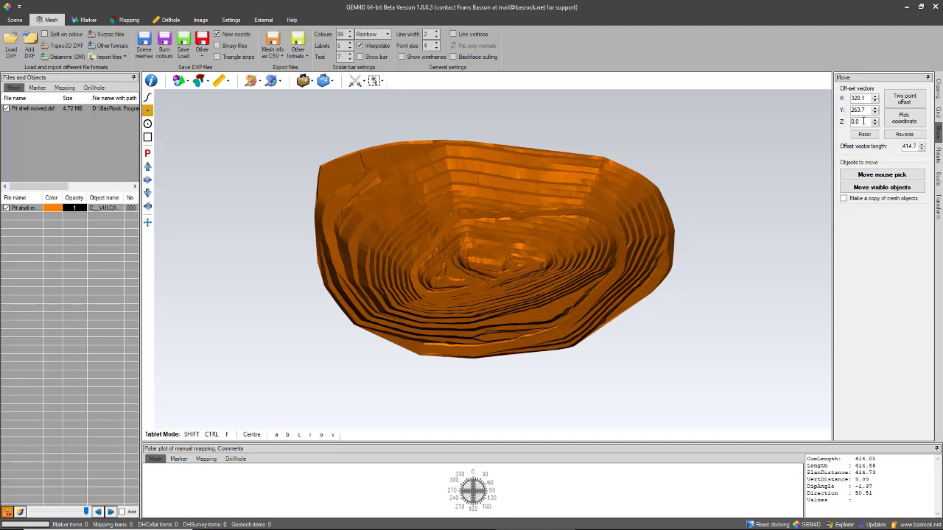
Set the move offset to X 77.2, Y 63.6, length 100 and pick the mesh
triple_click(908, 146)
type("100")
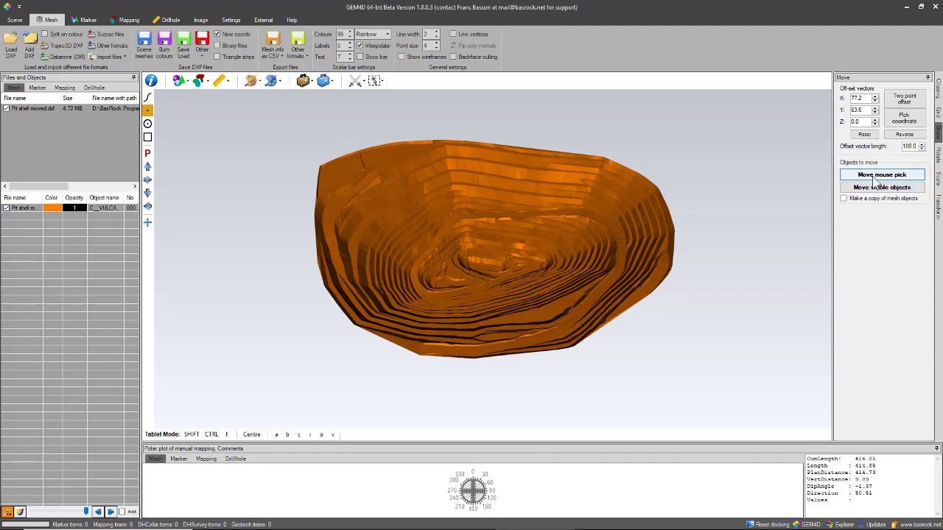
left_click(882, 174)
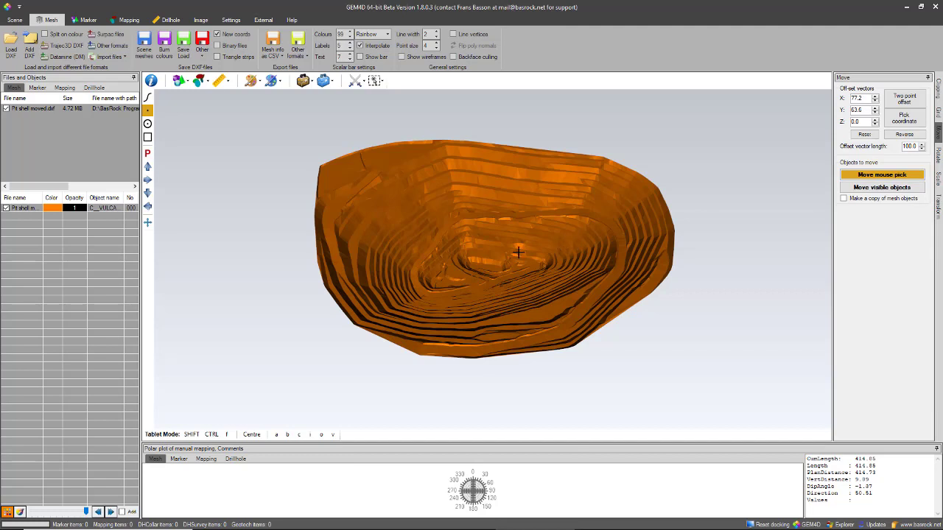
left_click_drag(516, 254, 519, 259)
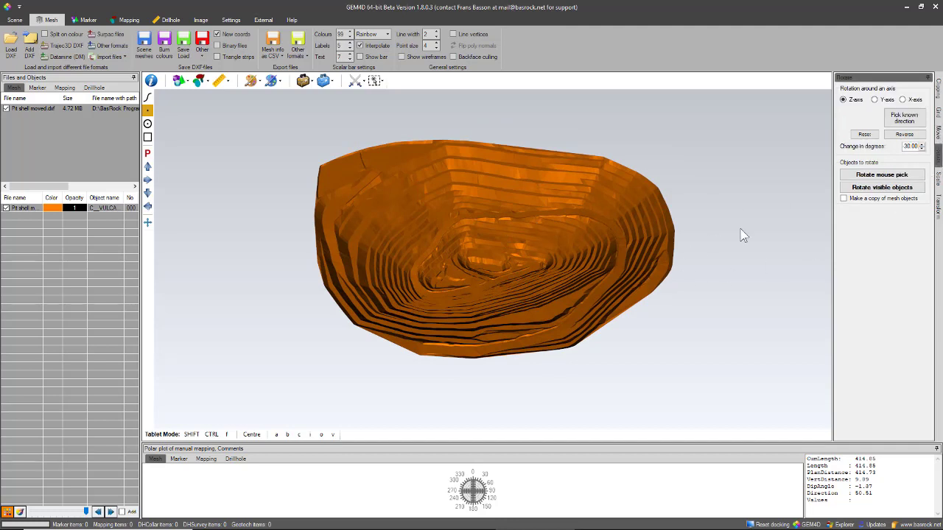
mouse_move(851, 100)
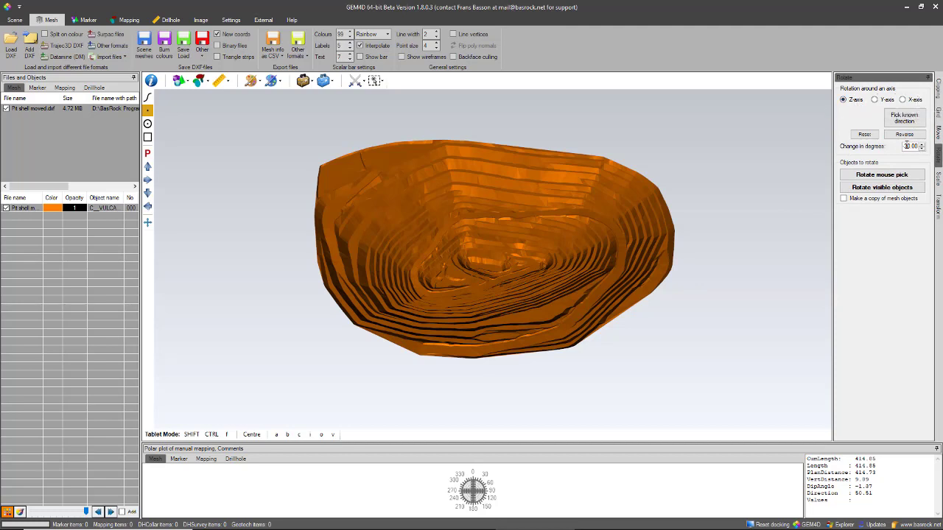
Rotate the pit shell 30° about Z, then reverse the direction and rotate it back
triple_click(911, 146)
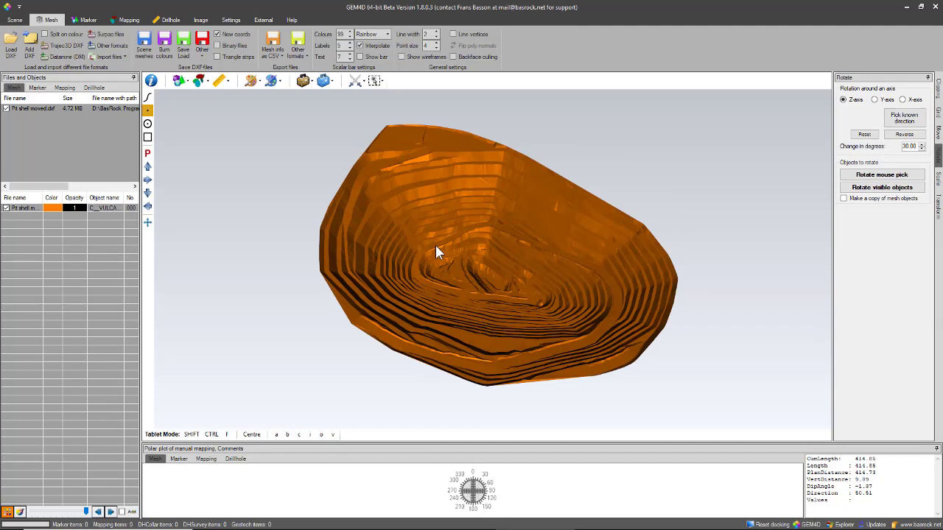
mouse_move(807, 164)
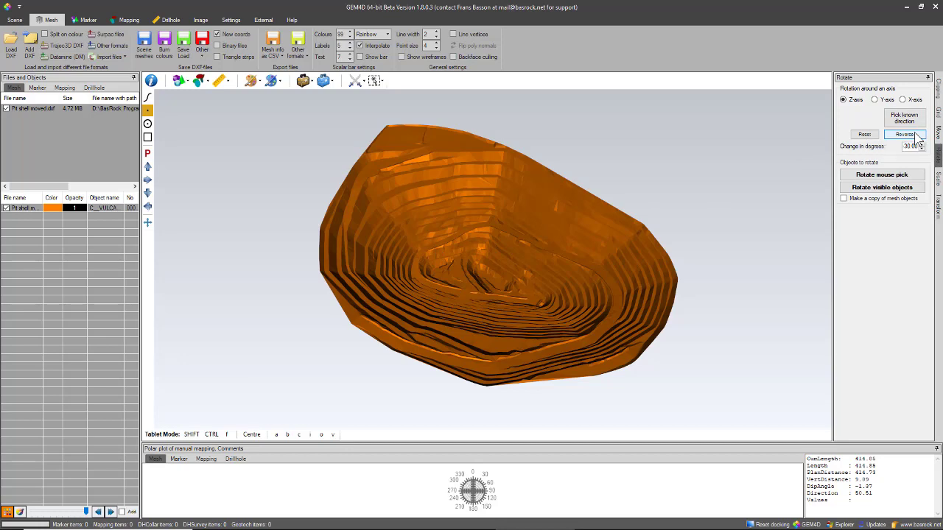
left_click(881, 175)
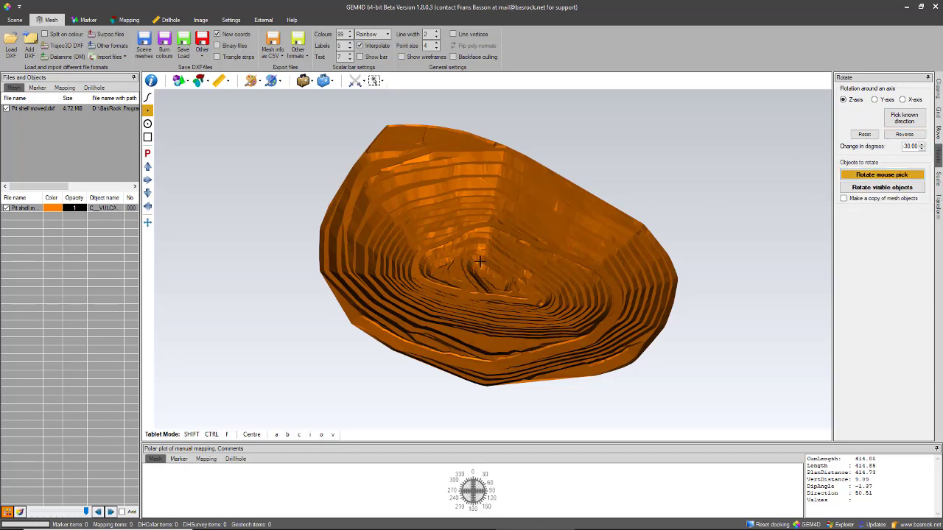
left_click_drag(480, 262, 506, 219)
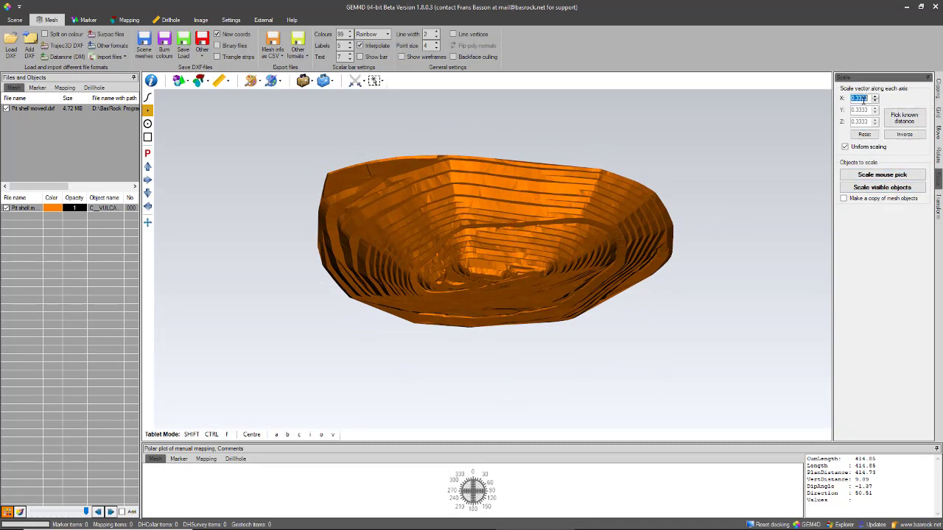
Enter a scale factor of 3, toggling uniform scaling off and back on
type("3.0000")
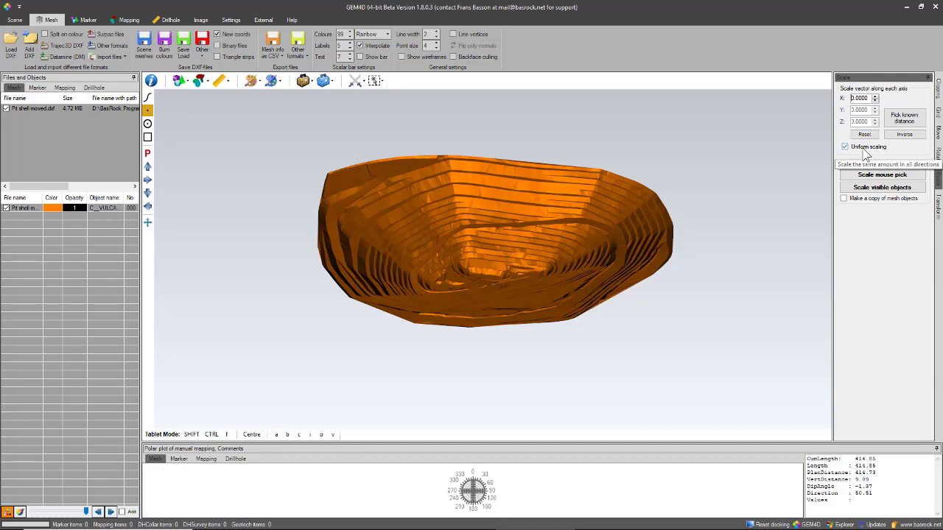
left_click(845, 146)
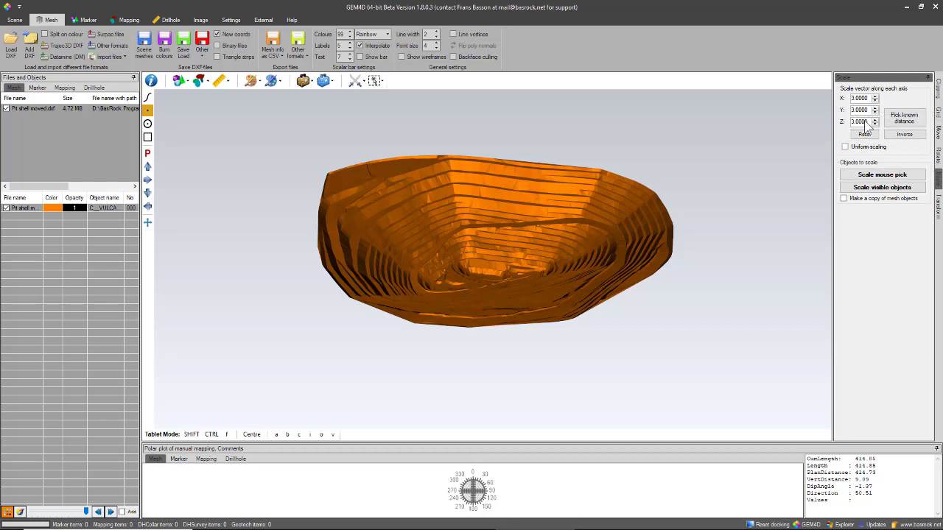
mouse_move(862, 151)
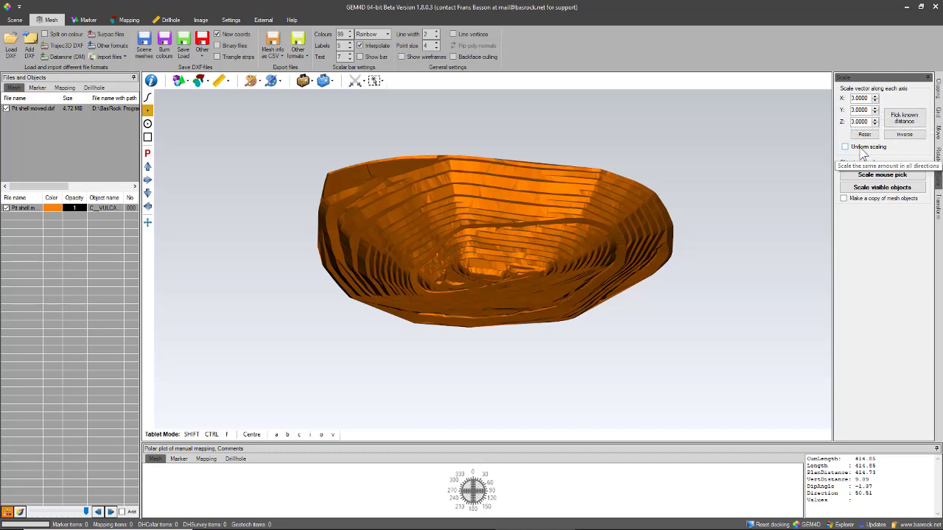
mouse_move(863, 151)
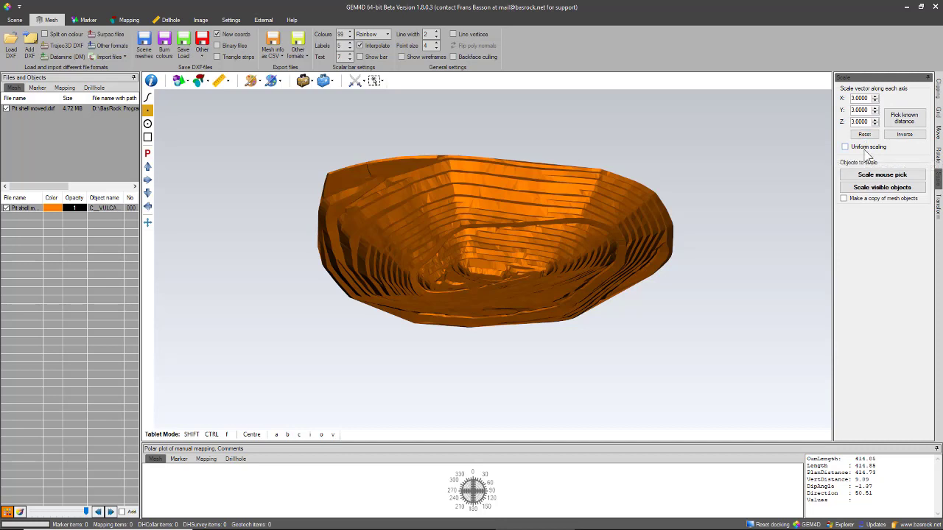
left_click(845, 146)
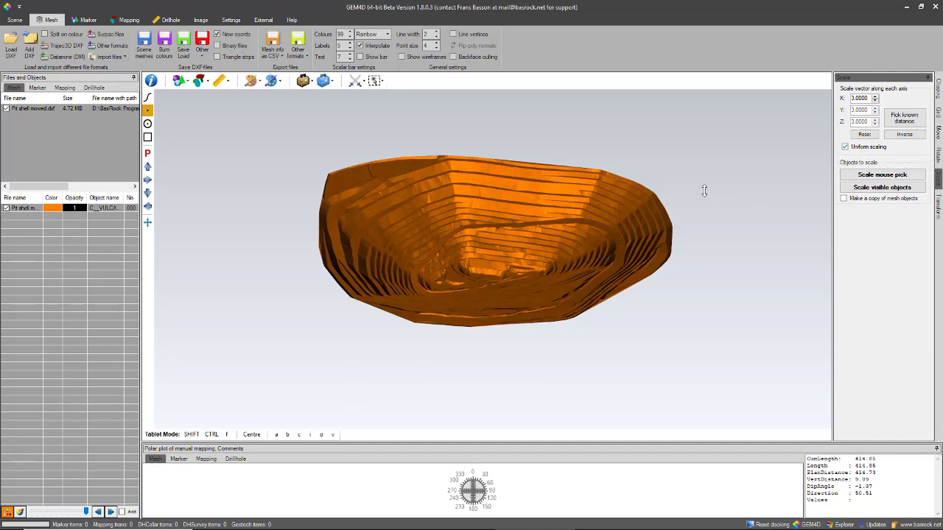
left_click(881, 175)
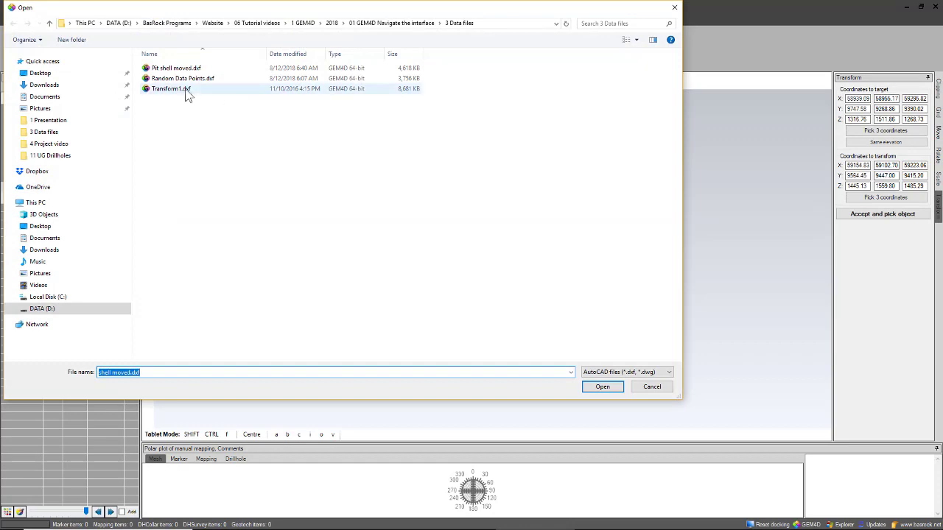
Load Transform1.dxf to show the green mesh and yellow pit
left_click(601, 387)
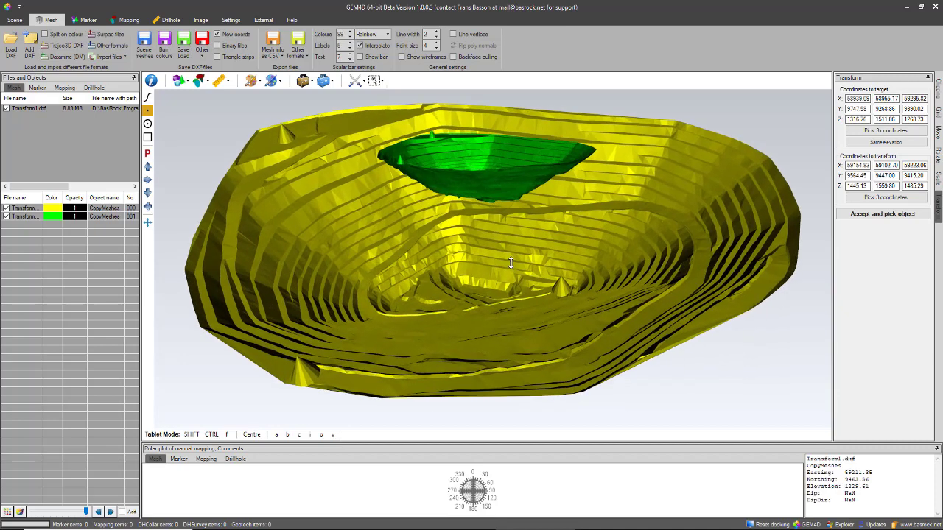
mouse_move(874, 130)
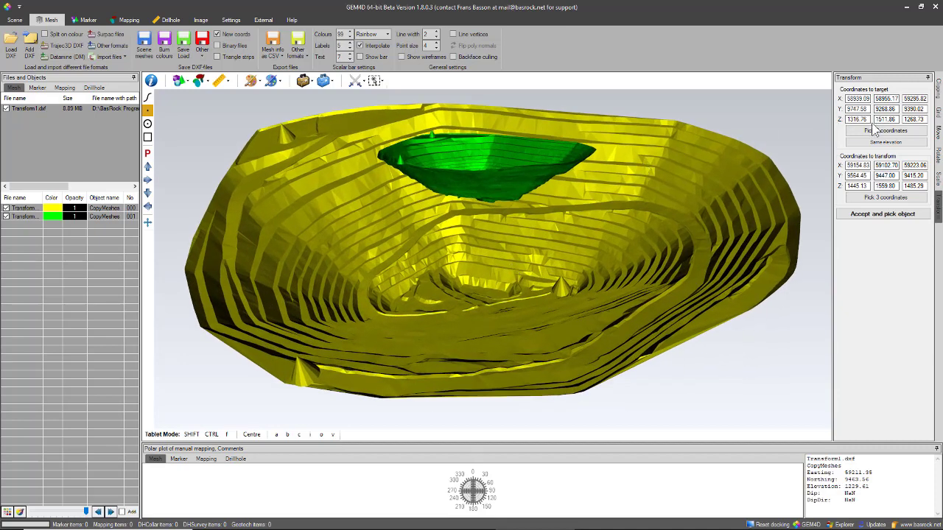
Set all target and transform elevations to 1316.76, then start picking three target points on the pit
left_click(884, 130)
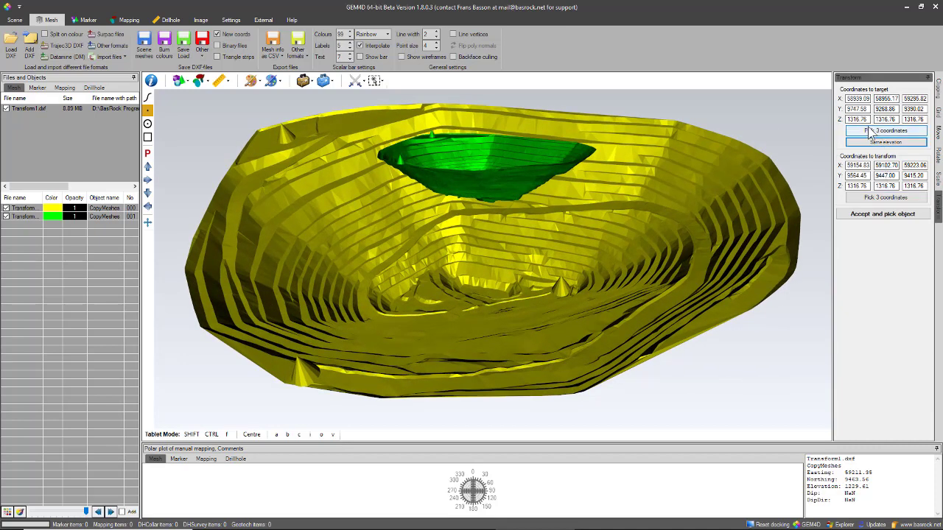
left_click_drag(471, 257, 457, 169)
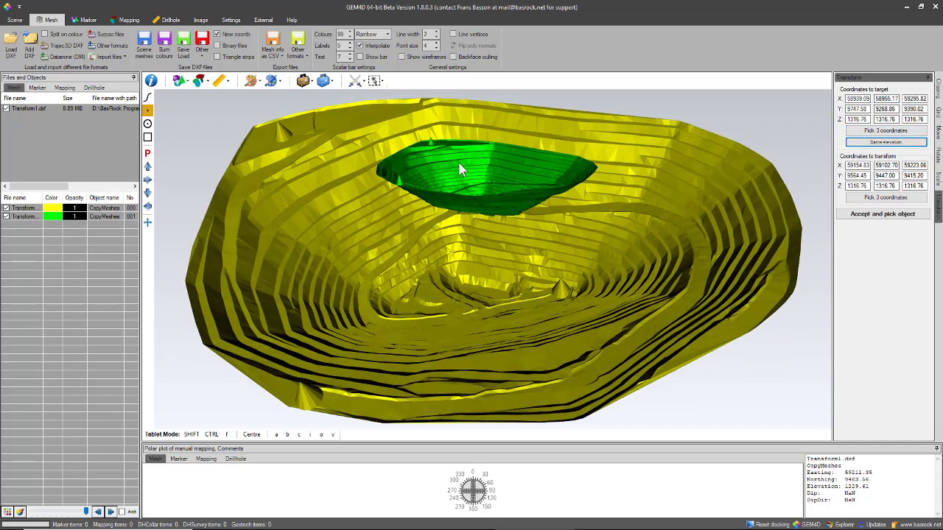
mouse_move(494, 213)
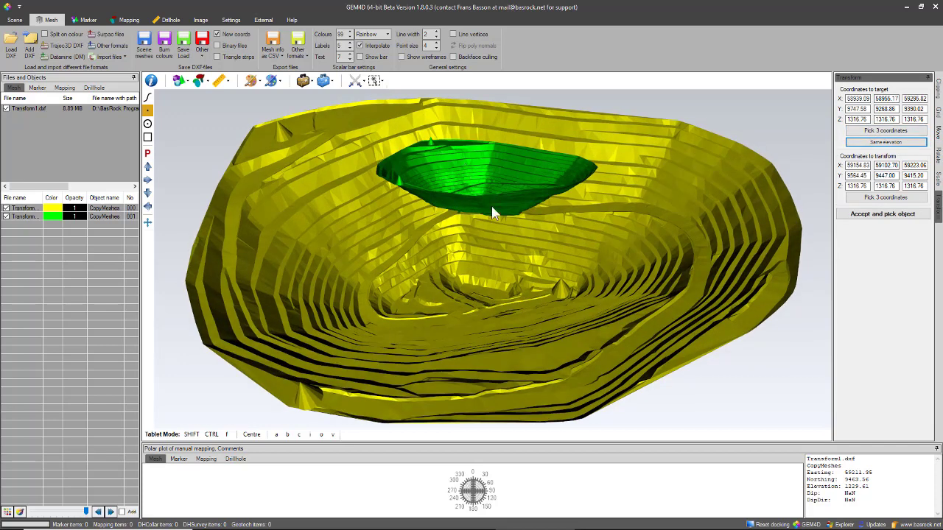
left_click_drag(494, 214, 537, 263)
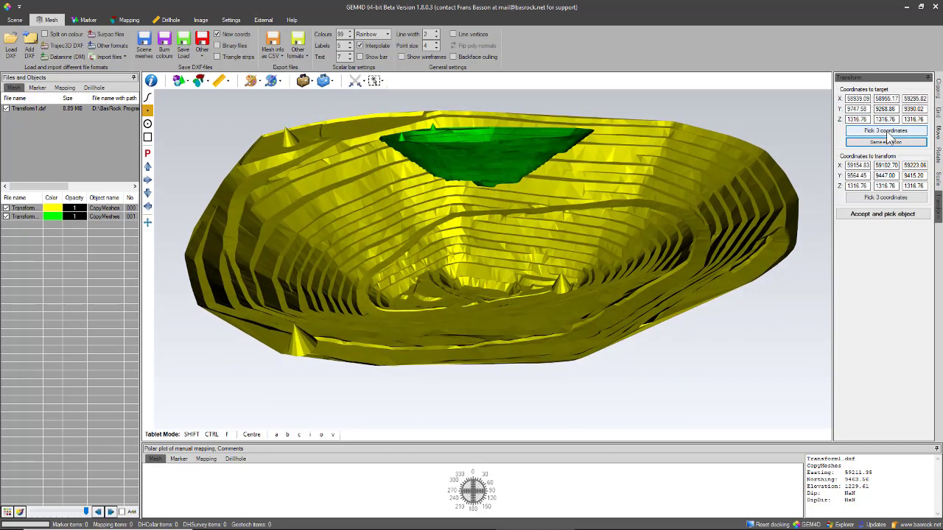
left_click(884, 130)
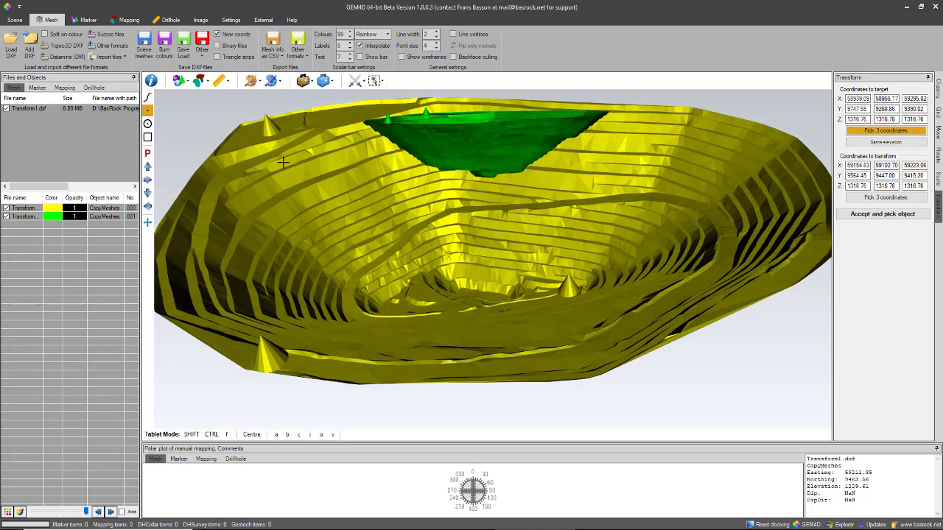
mouse_move(153, 123)
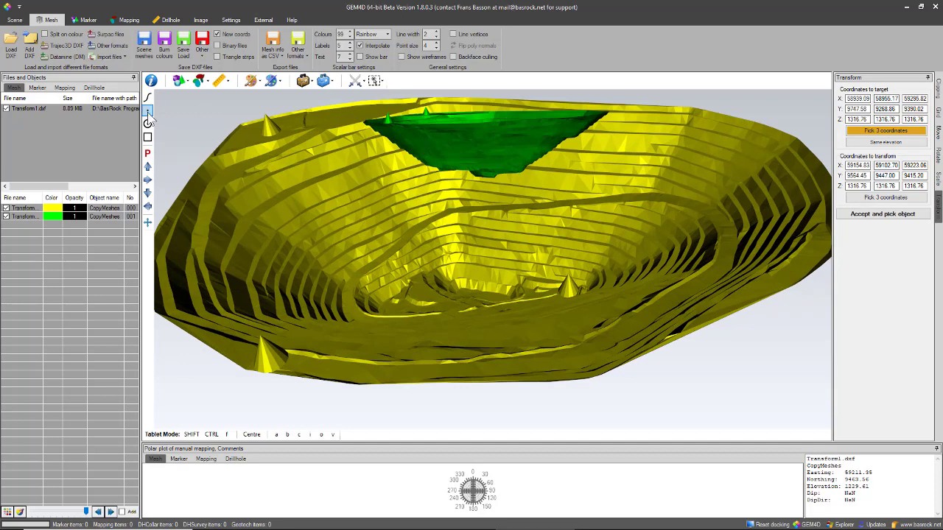
mouse_move(148, 110)
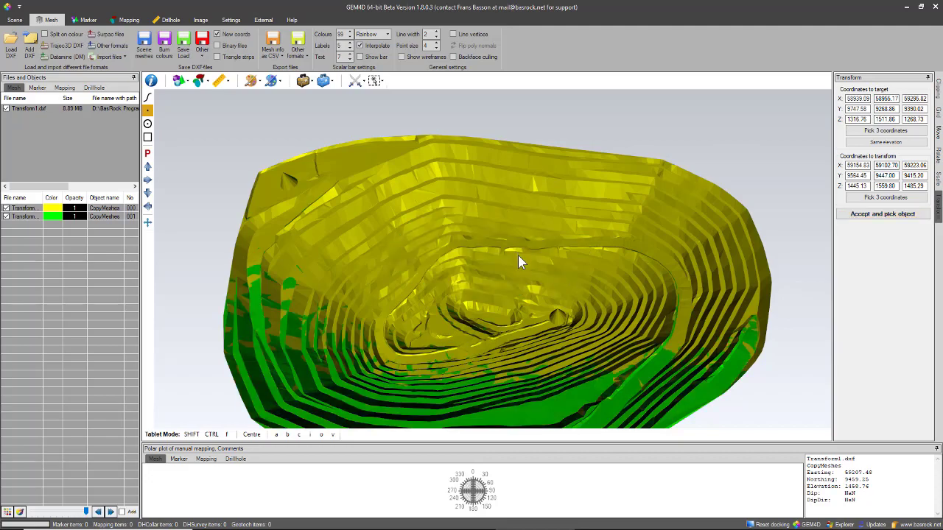
left_click_drag(520, 262, 524, 300)
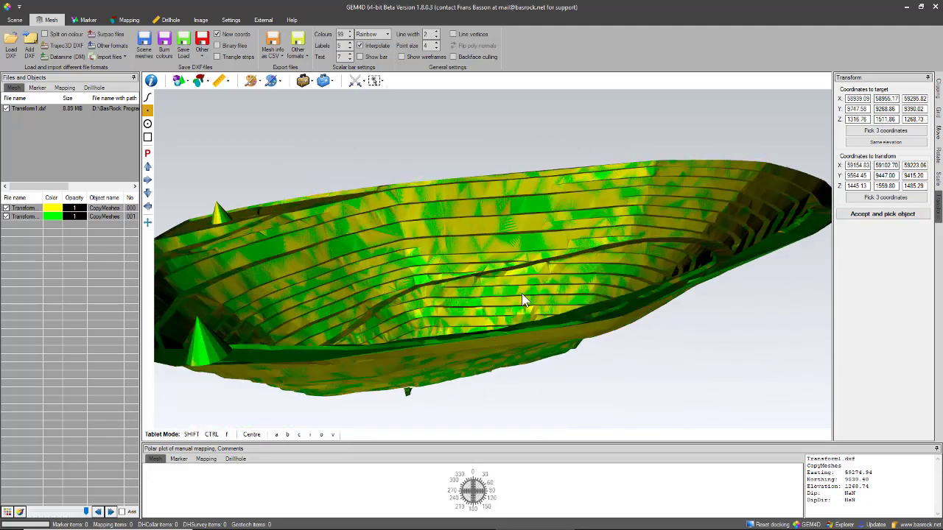
left_click_drag(523, 300, 501, 258)
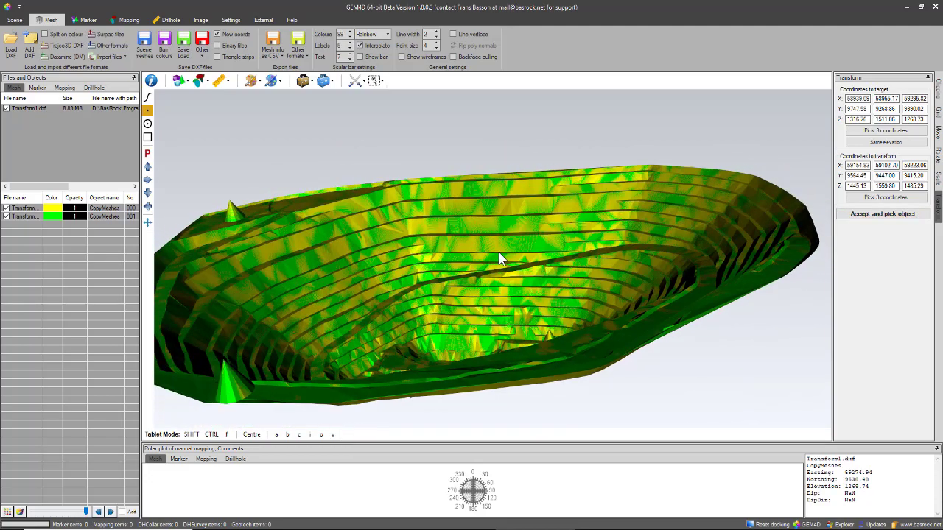